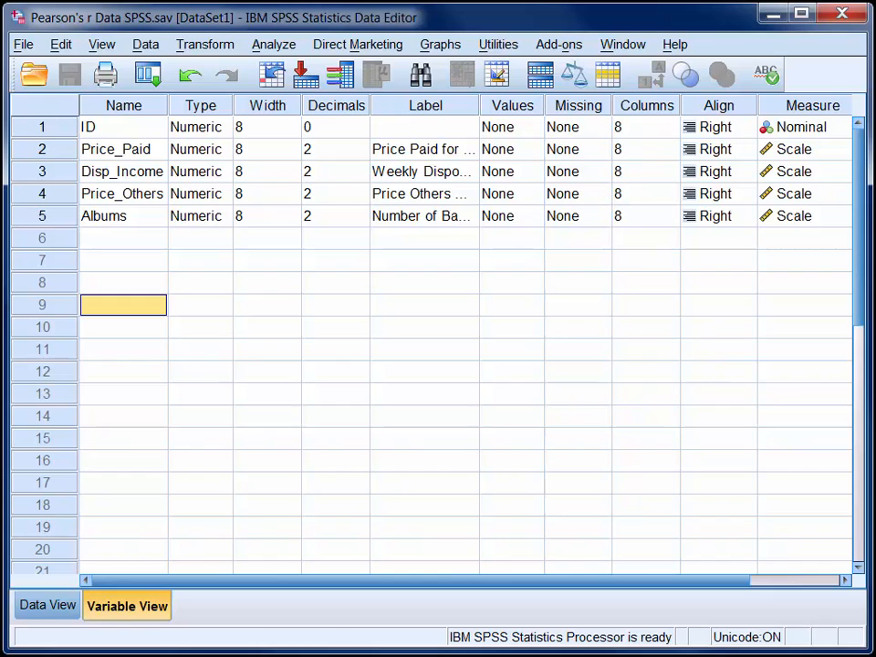
{"action": "mouse_move", "coordinate": [752, 149]}
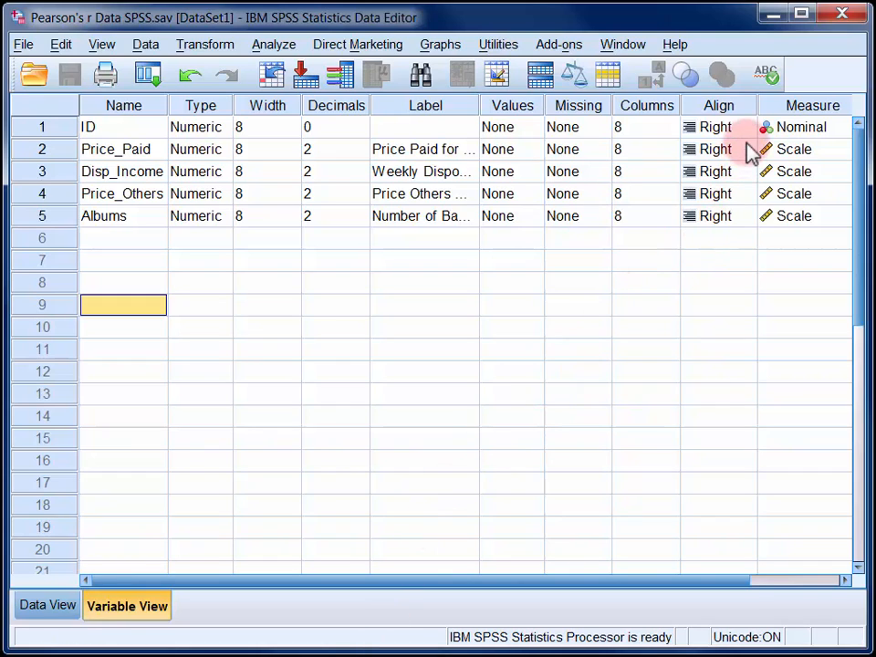
{"action": "mouse_move", "coordinate": [747, 226]}
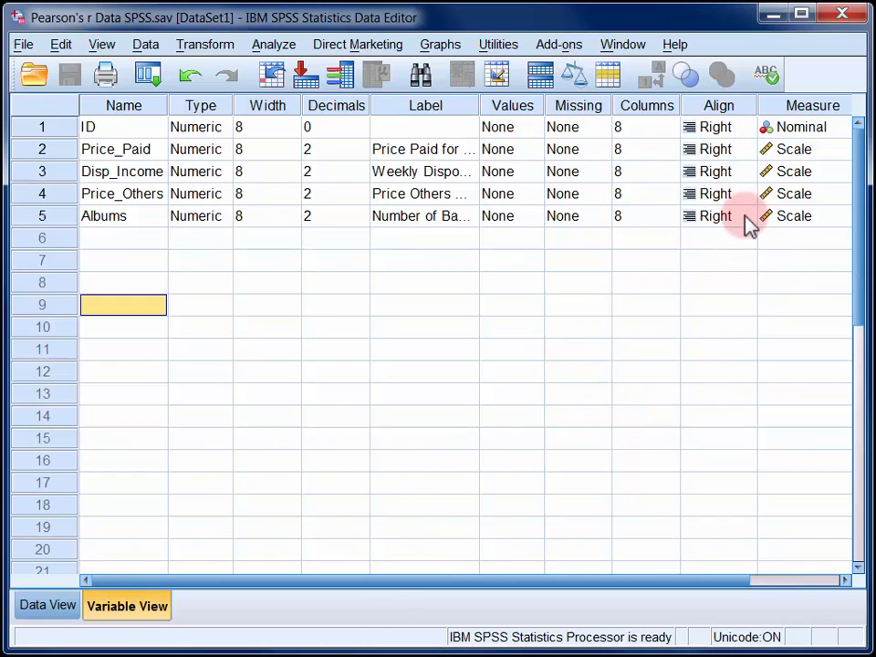
{"action": "mouse_move", "coordinate": [466, 171]}
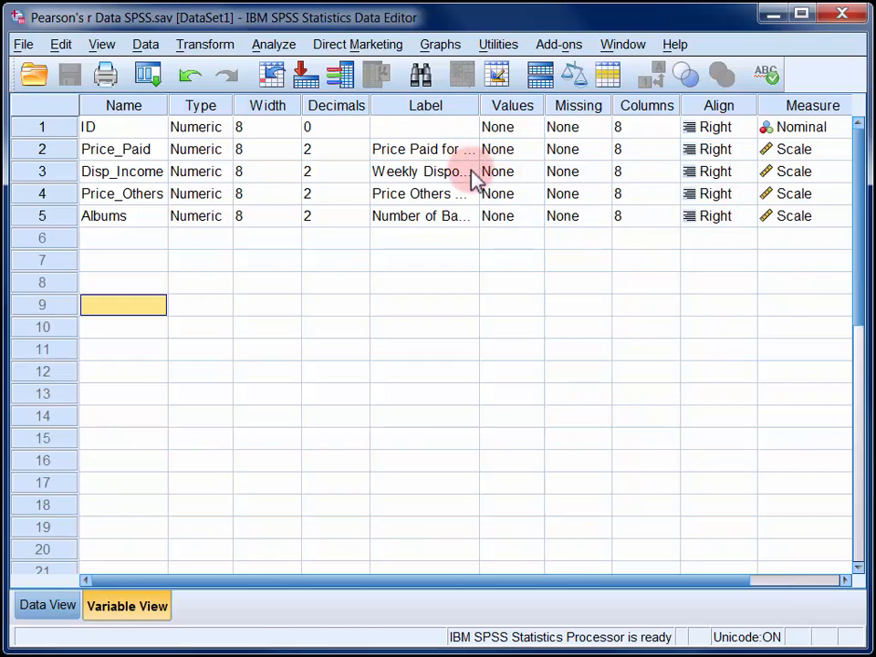
{"action": "mouse_move", "coordinate": [471, 204]}
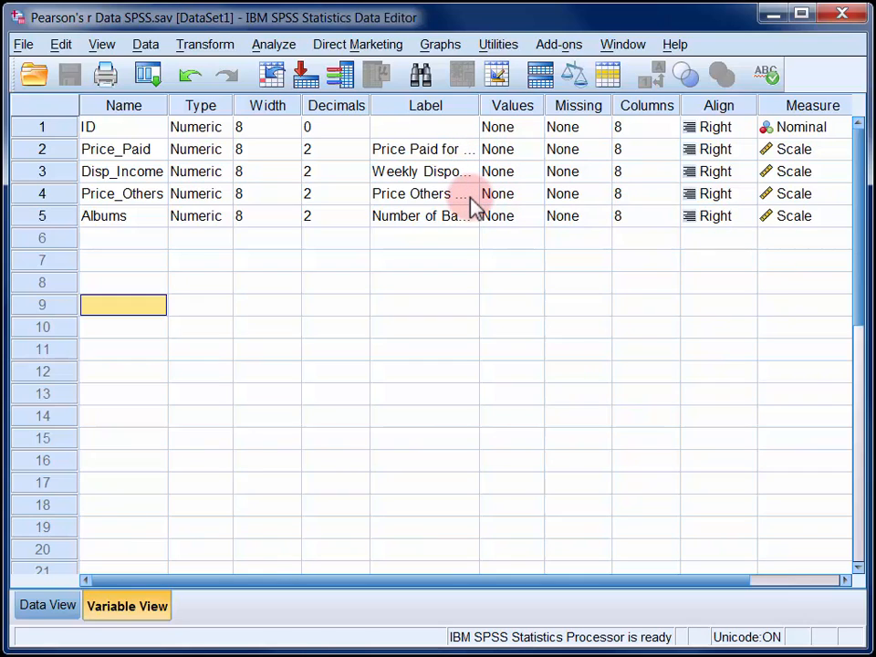
{"action": "mouse_move", "coordinate": [471, 226]}
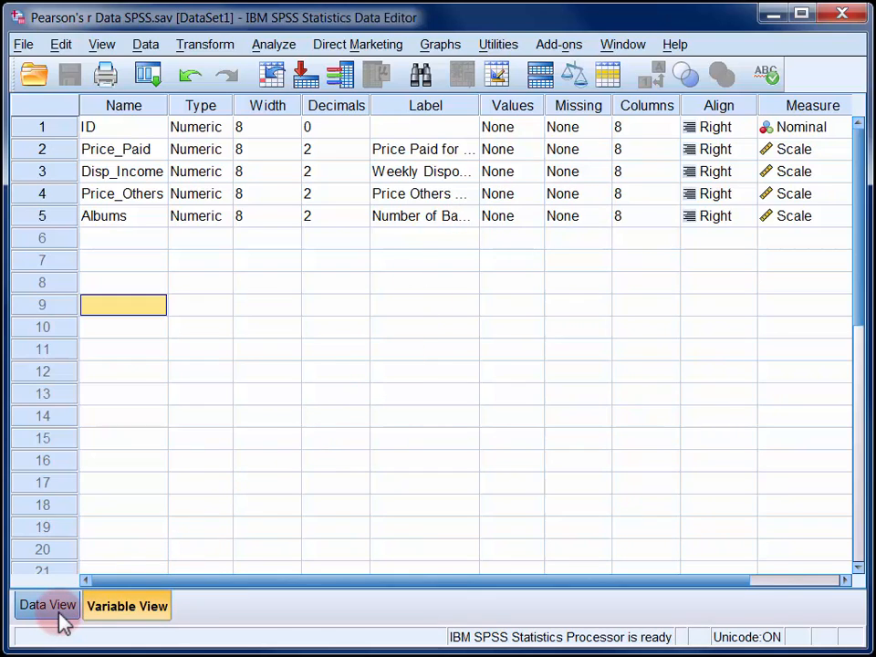
- Switch from Variable View to Data View to see the case values
{"action": "left_click", "coordinate": [38, 606]}
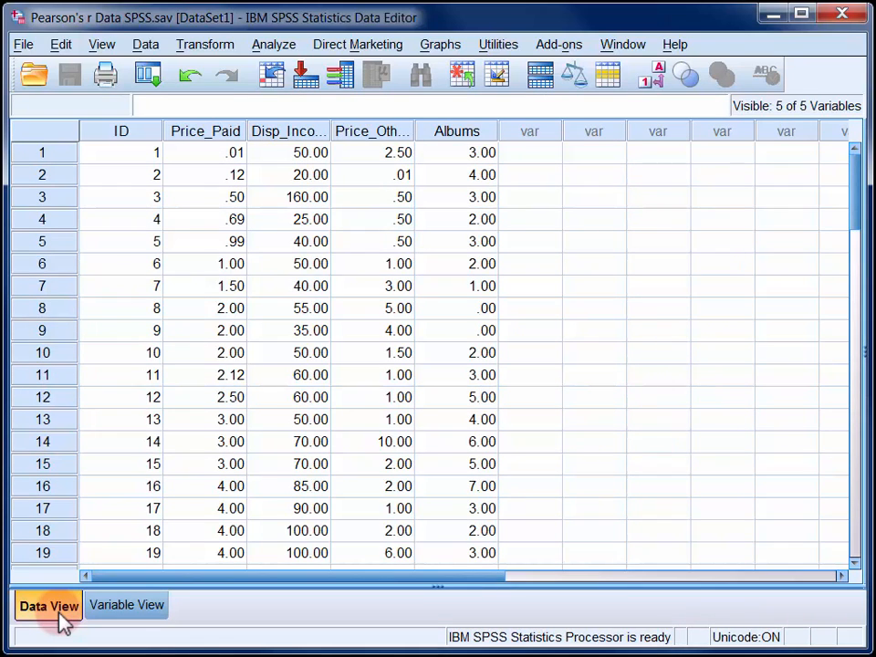
- Show the Analyze menu's Correlate options (Bivariate, Partial, Distances)
{"action": "left_click", "coordinate": [274, 44]}
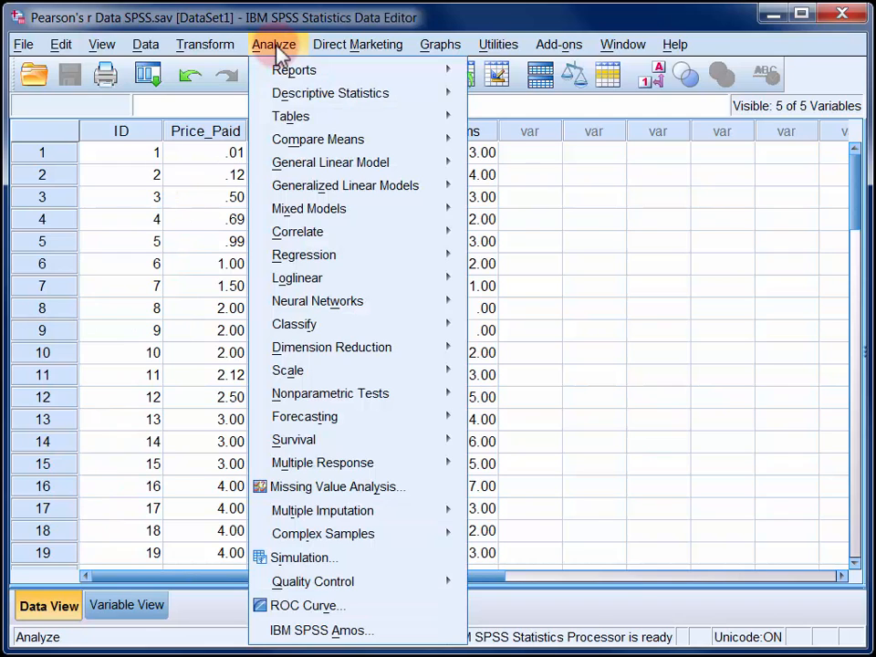
{"action": "mouse_move", "coordinate": [298, 230]}
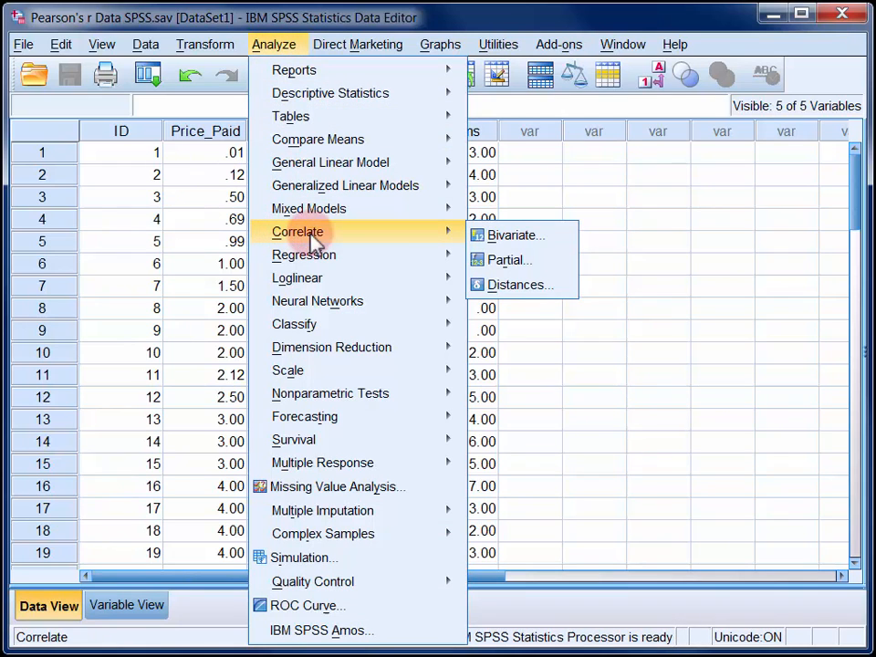
- Run a two-tailed Pearson bivariate correlation on Price_Paid, Disp_Income, Price_Others and Albums
{"action": "left_click", "coordinate": [515, 234]}
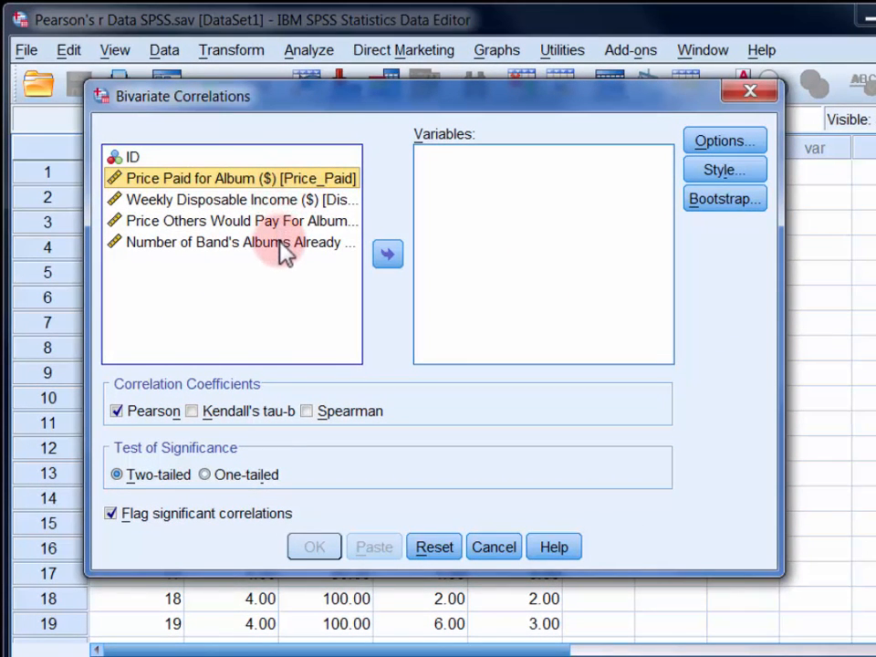
{"action": "left_click", "coordinate": [386, 254]}
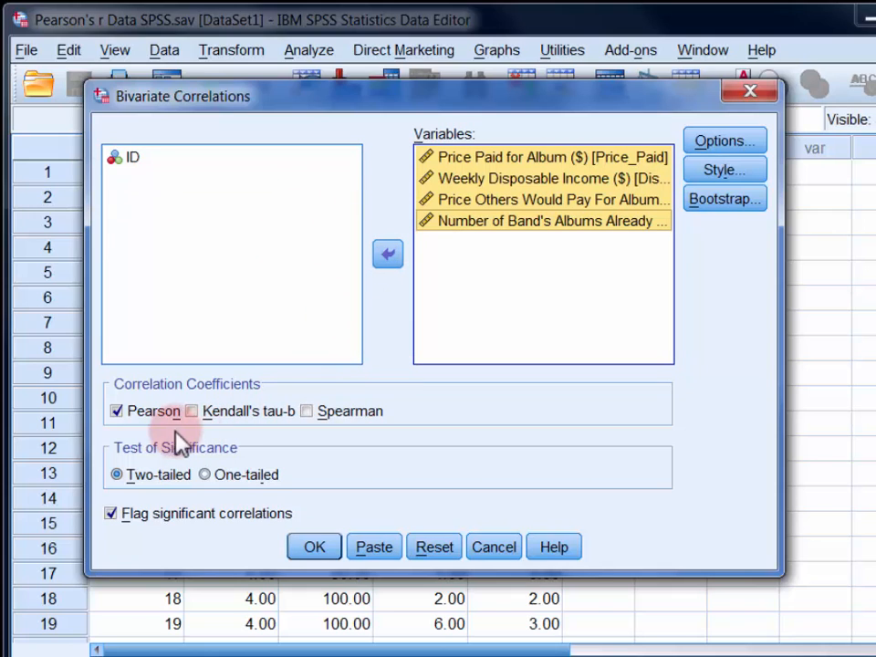
{"action": "mouse_move", "coordinate": [157, 439]}
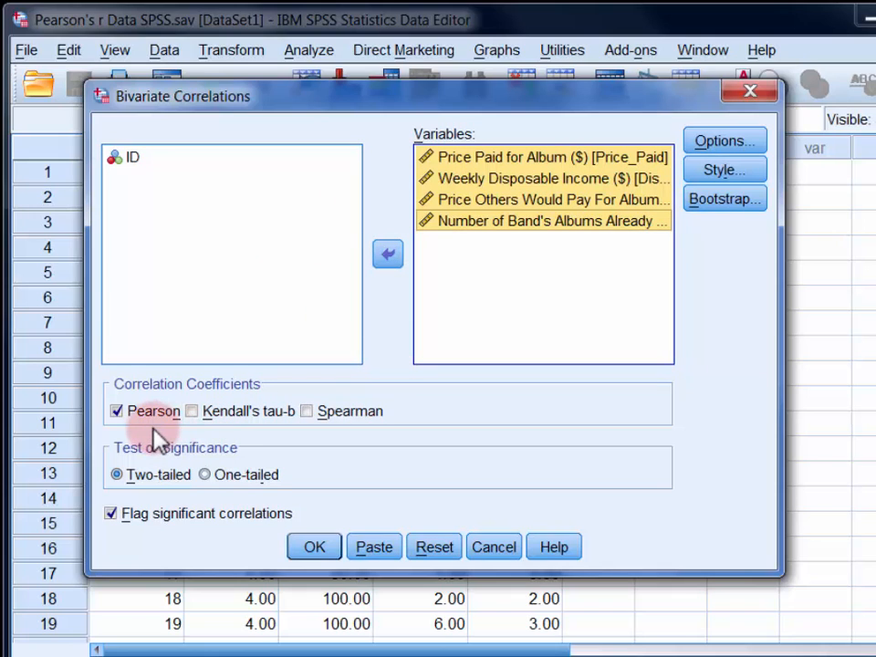
{"action": "mouse_move", "coordinate": [226, 500]}
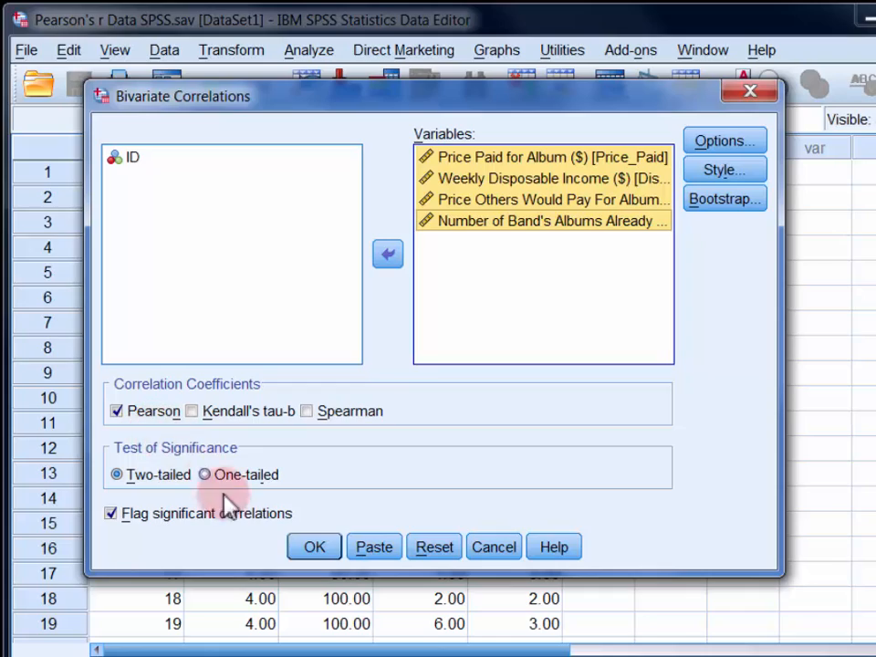
{"action": "left_click", "coordinate": [313, 547]}
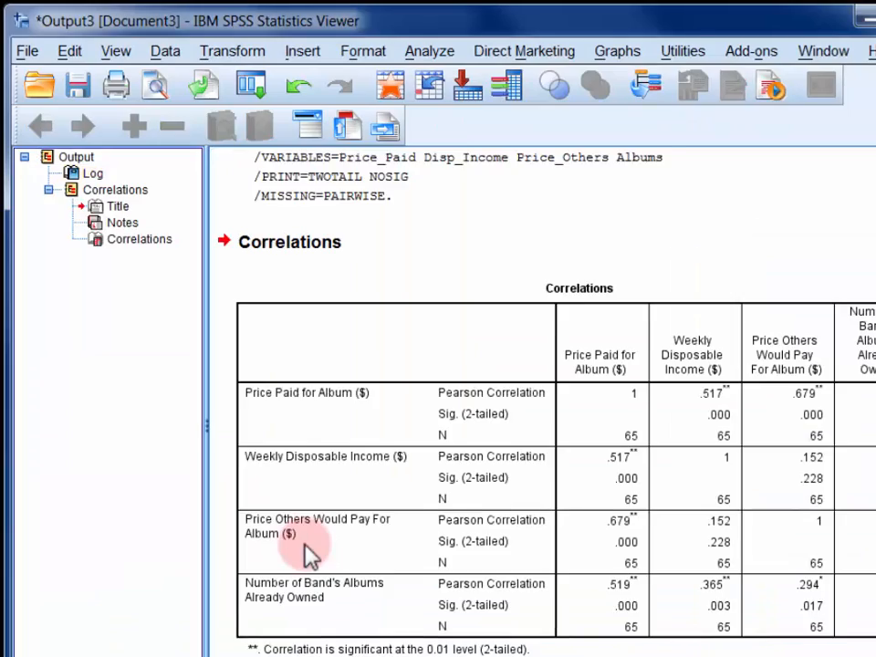